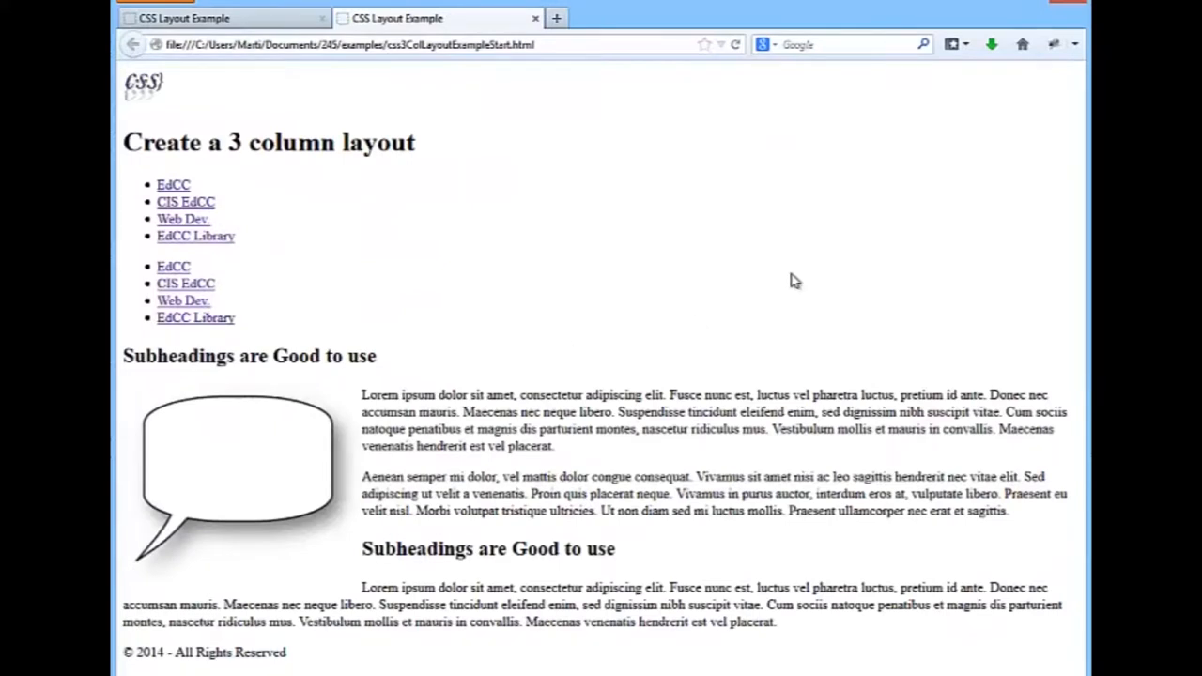
mouse_move(777, 209)
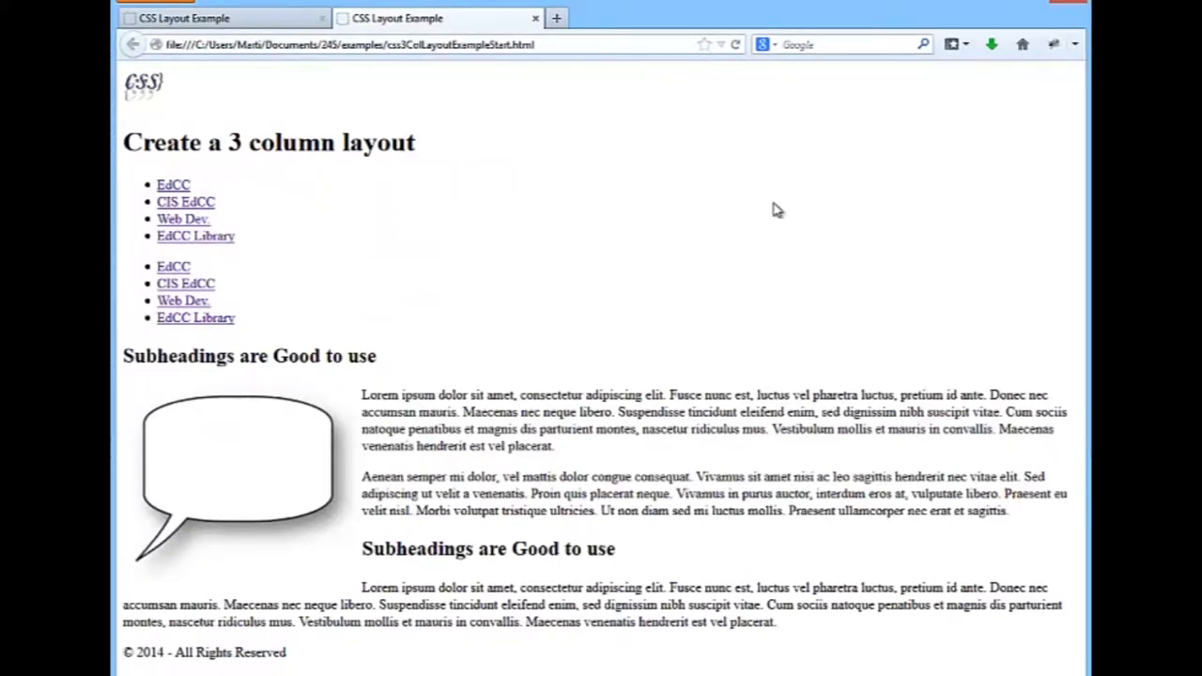
mouse_move(512, 671)
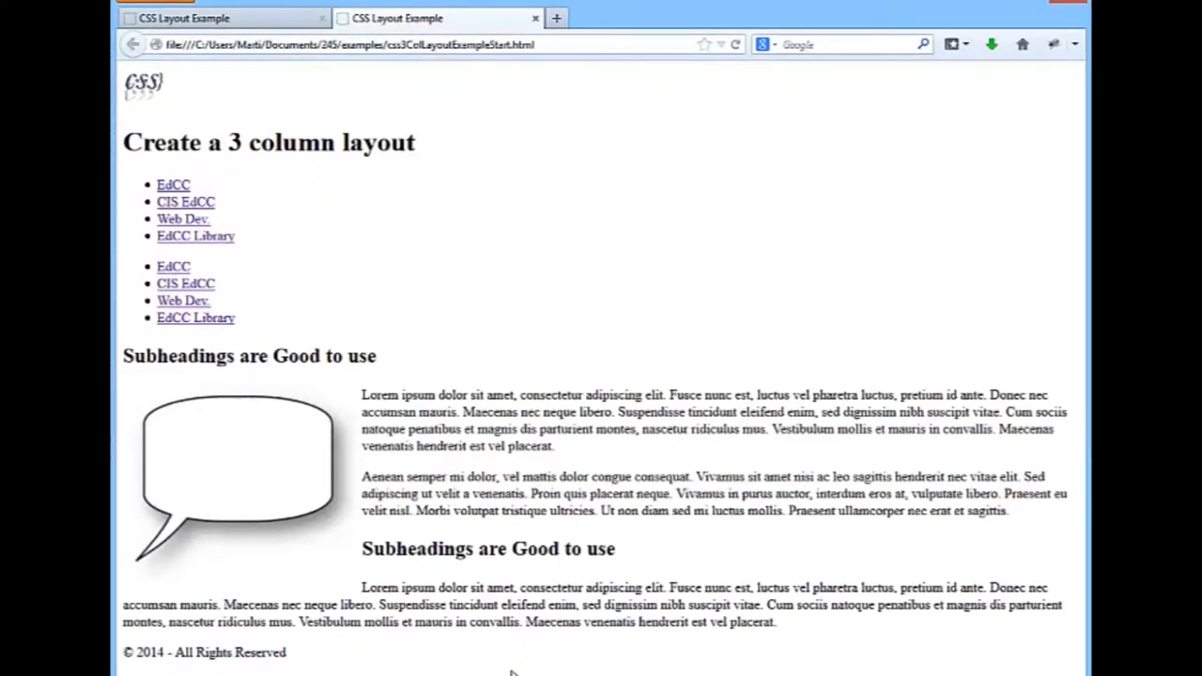
mouse_move(737, 281)
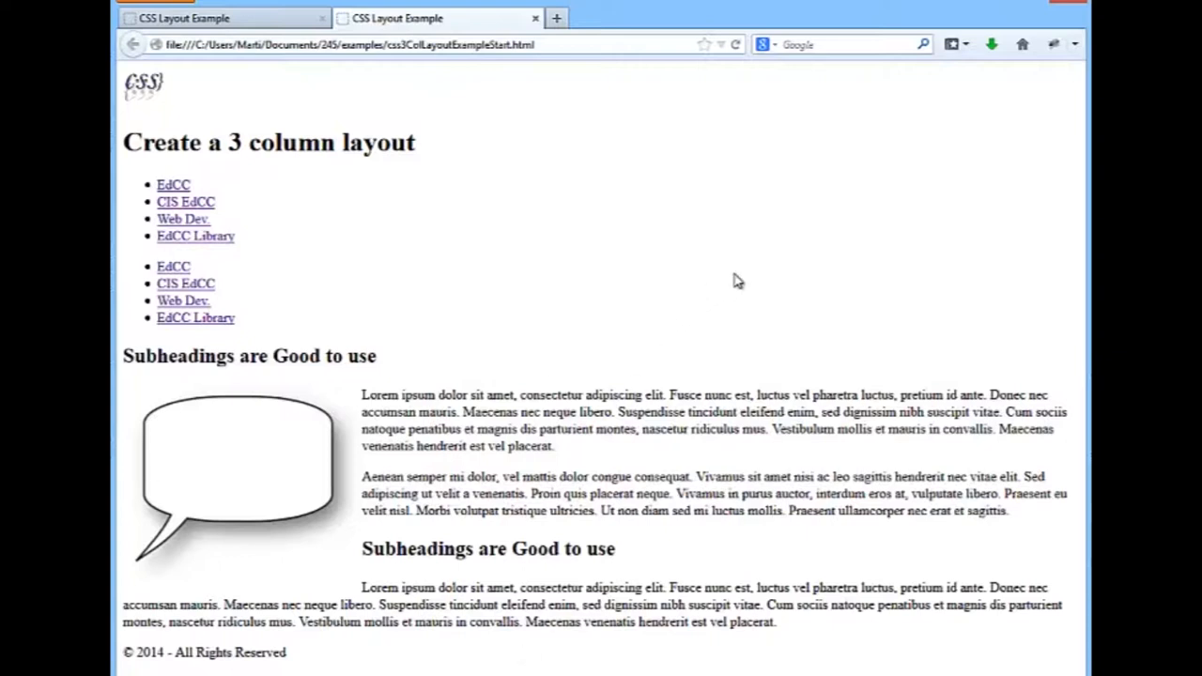
mouse_move(869, 132)
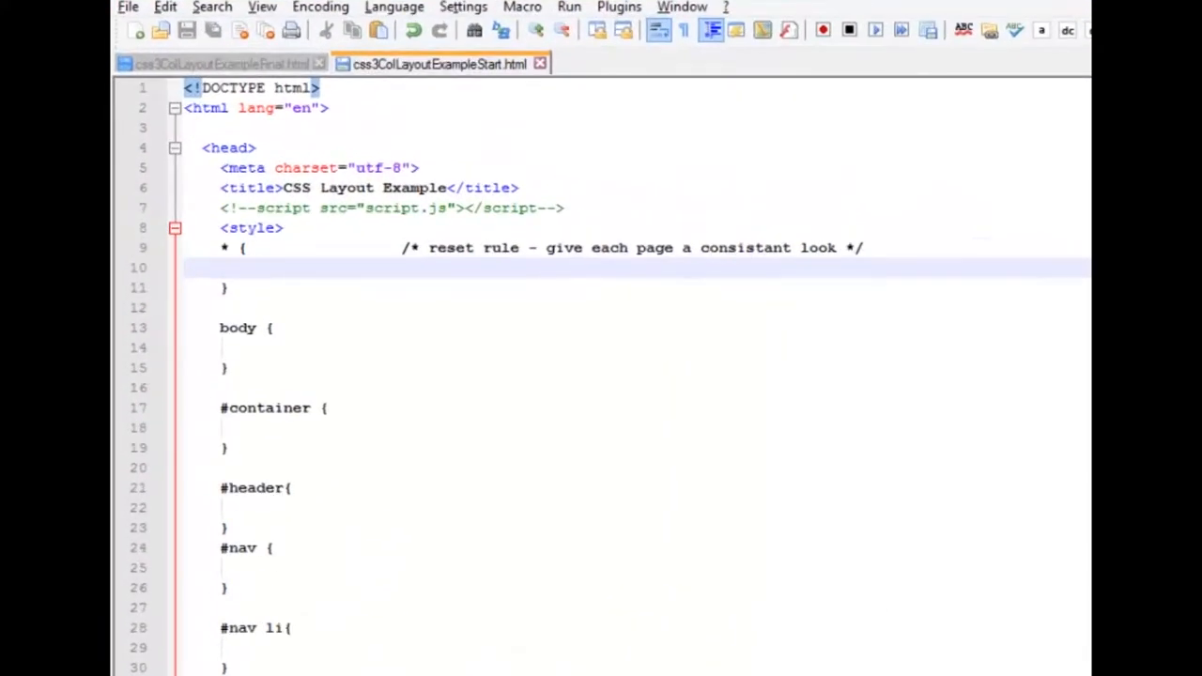
Step: Finish the reset rule setting margin and padding to 0px
type("margin: 0")
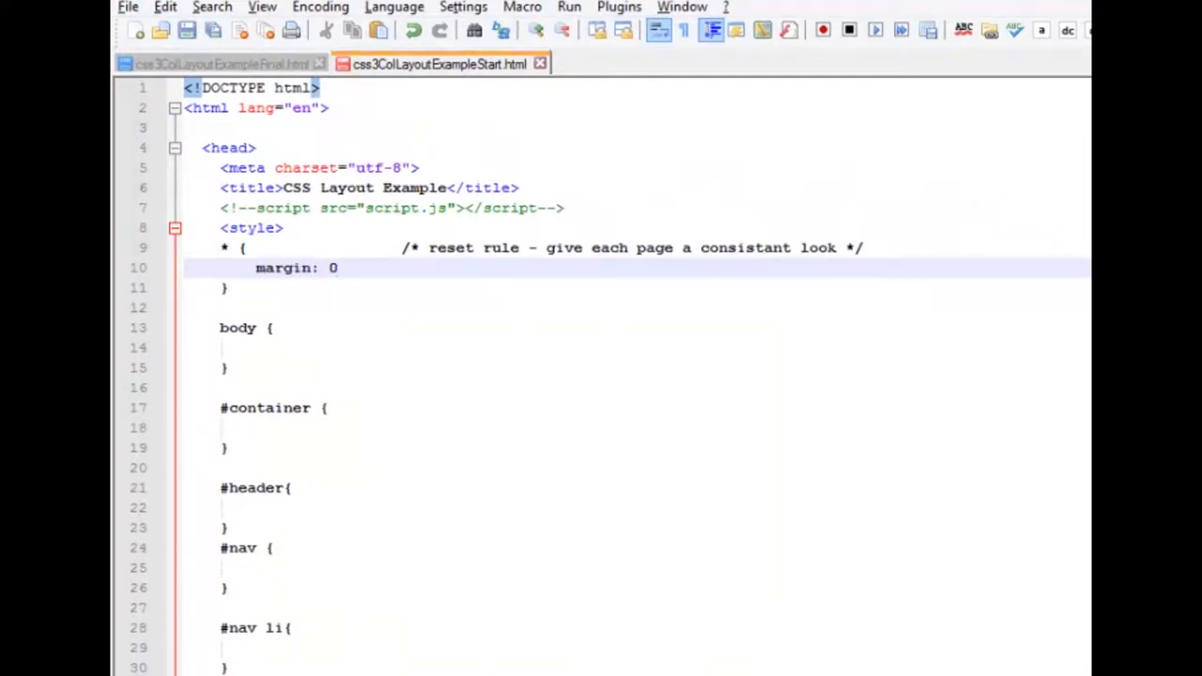
type("px;")
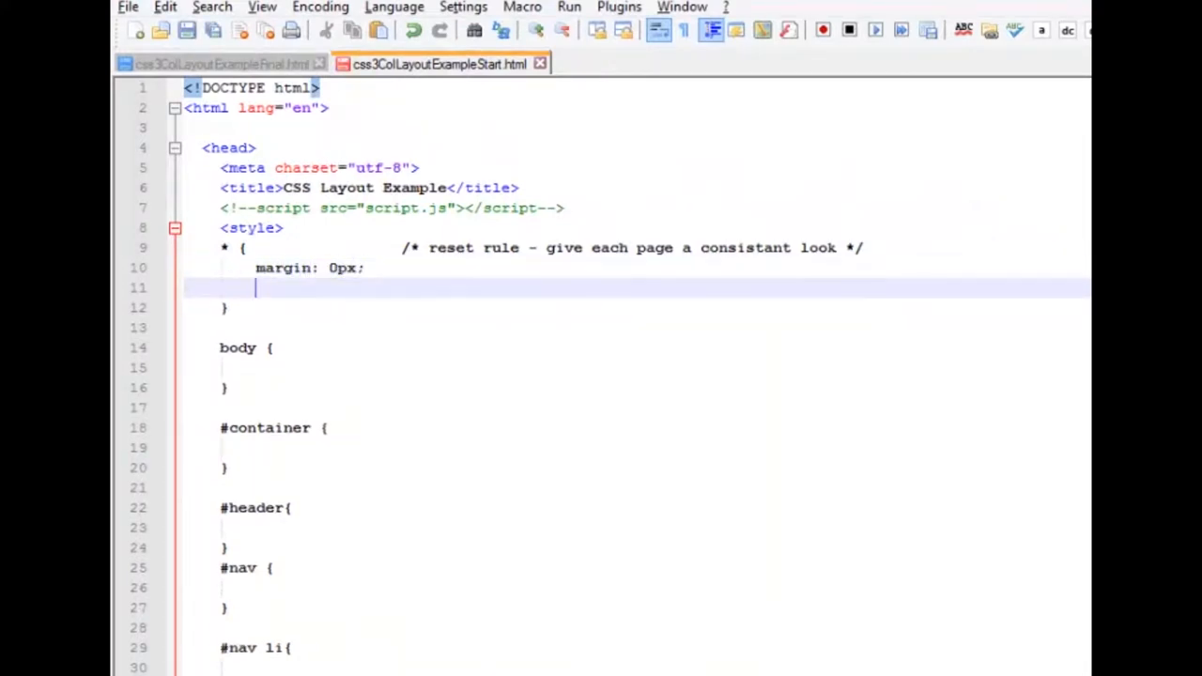
type("padding:")
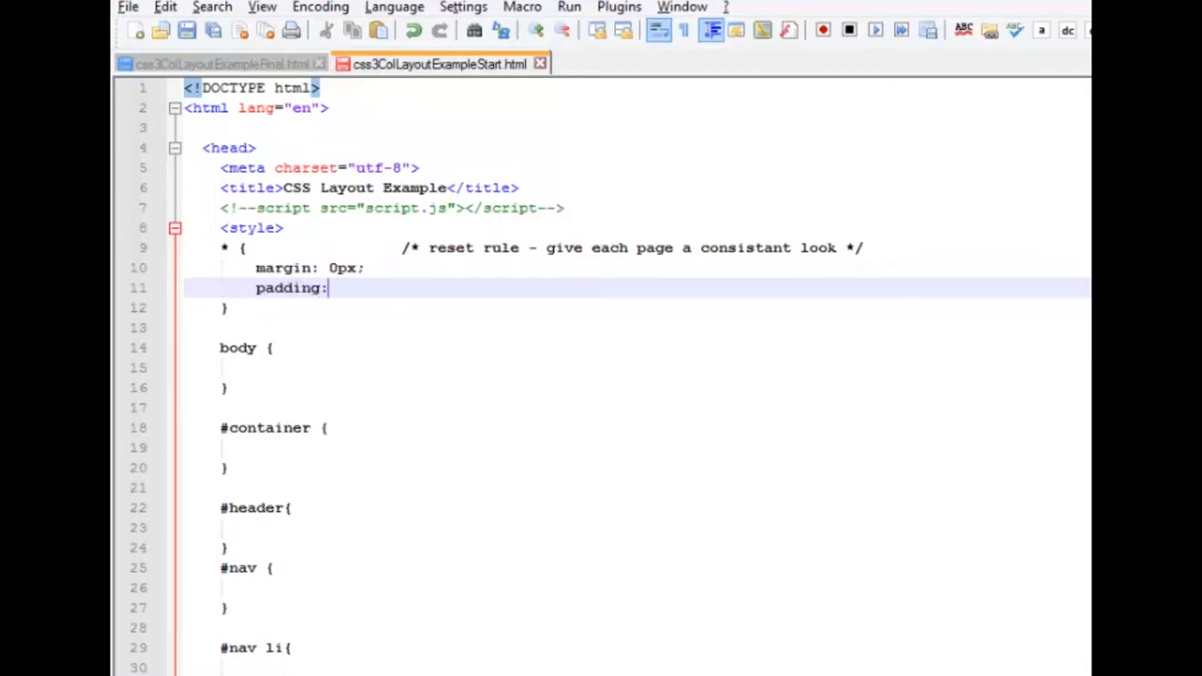
type("0pxx")
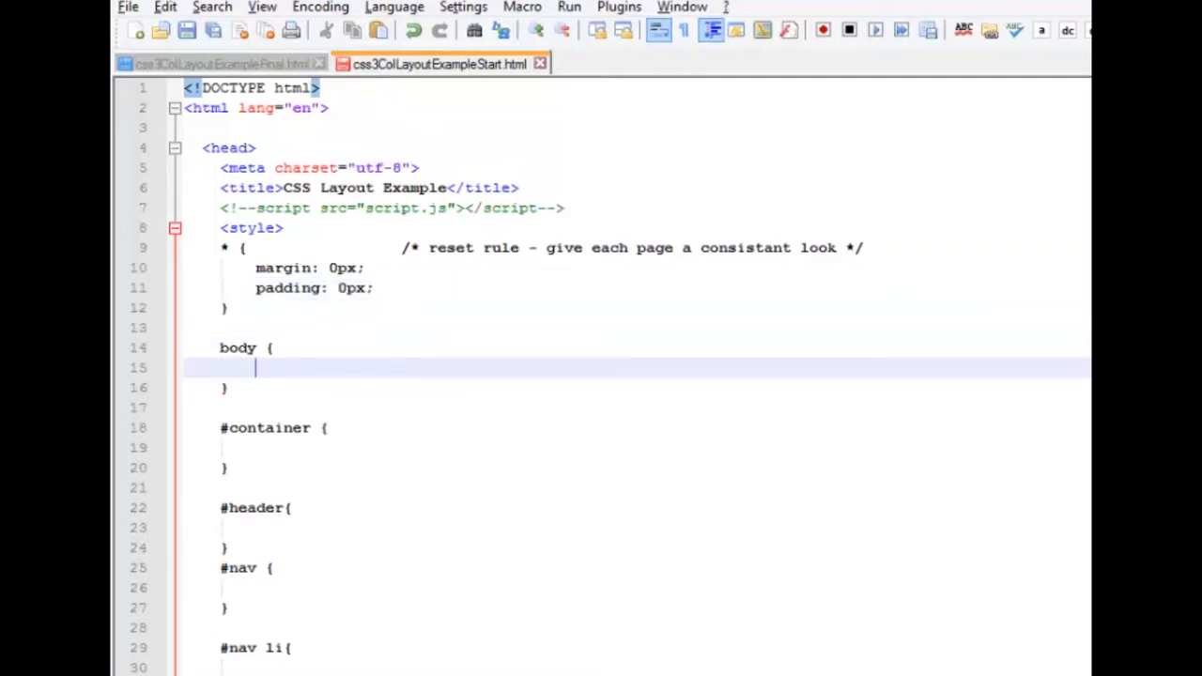
Step: Give body a #225B94 background colour and an Arial, sans-serif font family
type("backgroun")
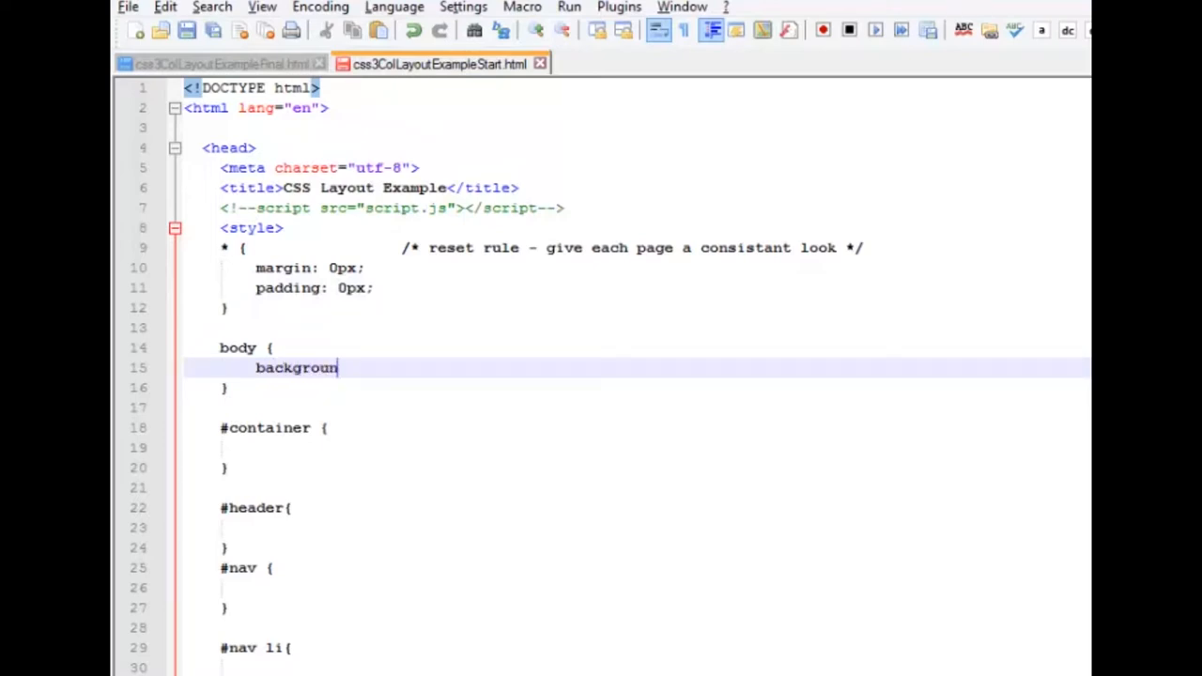
type("d-color: #")
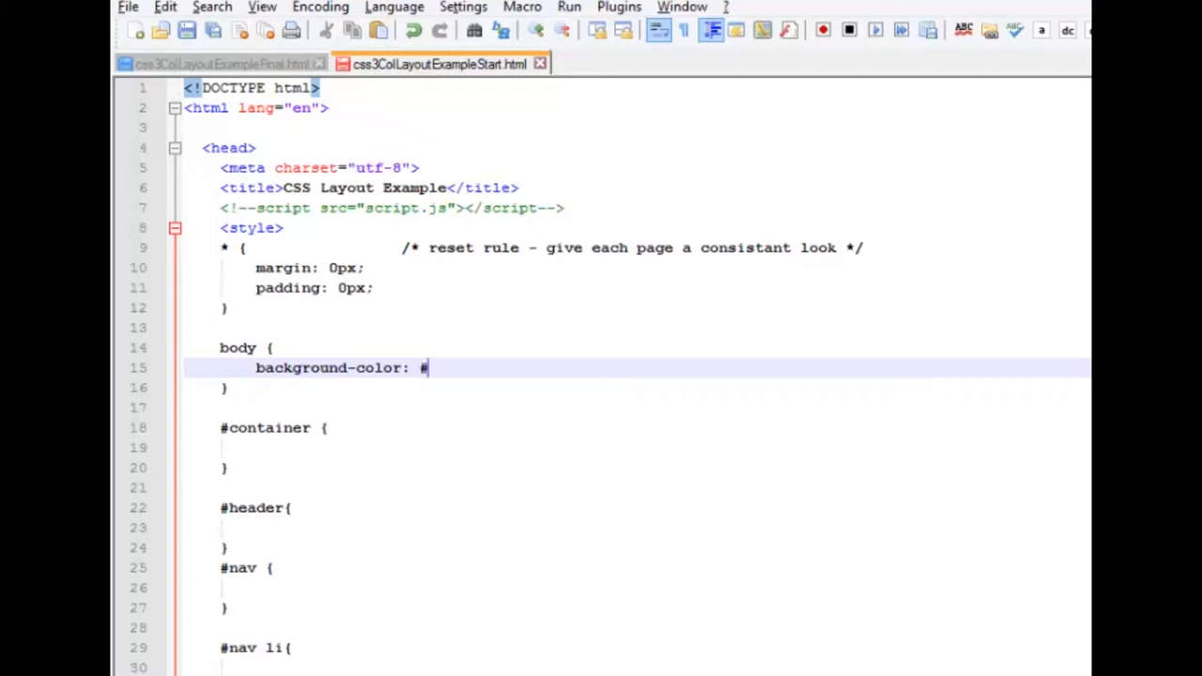
type("225")
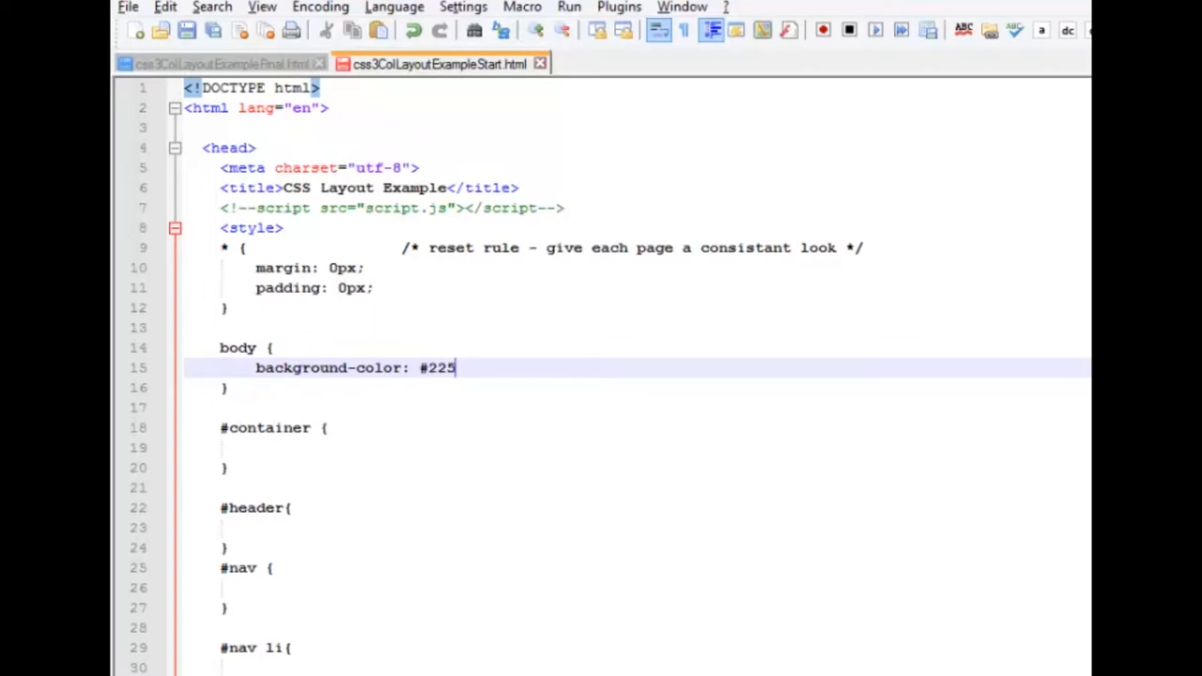
type("B94;")
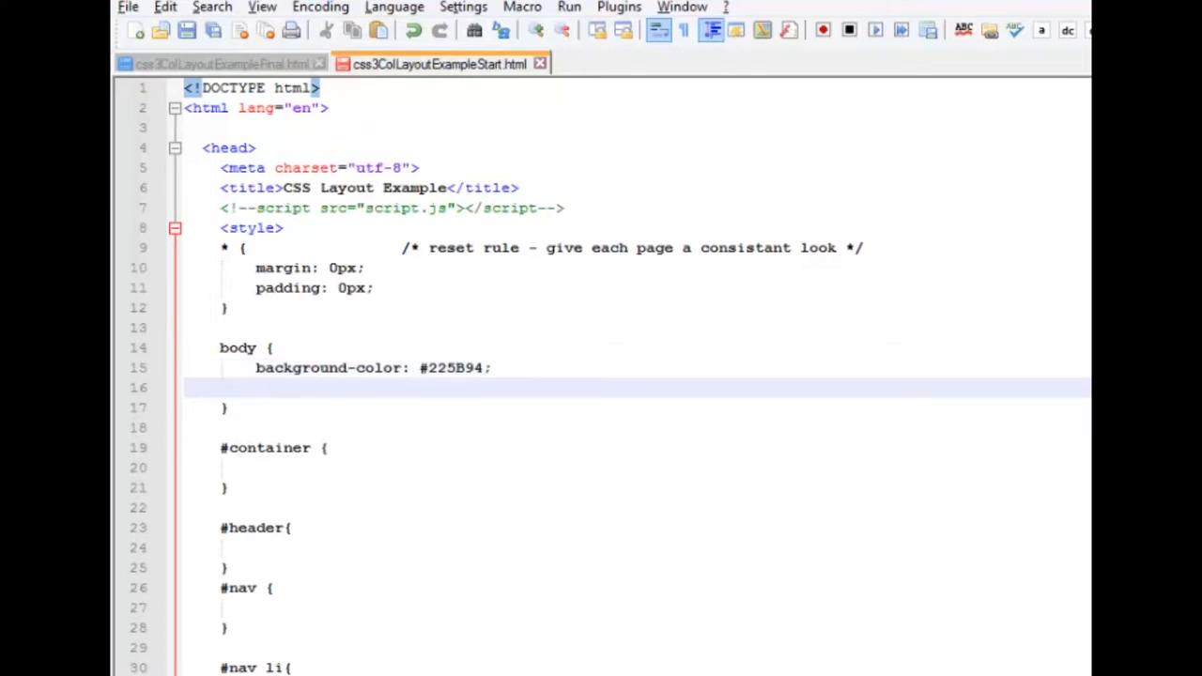
type("font-")
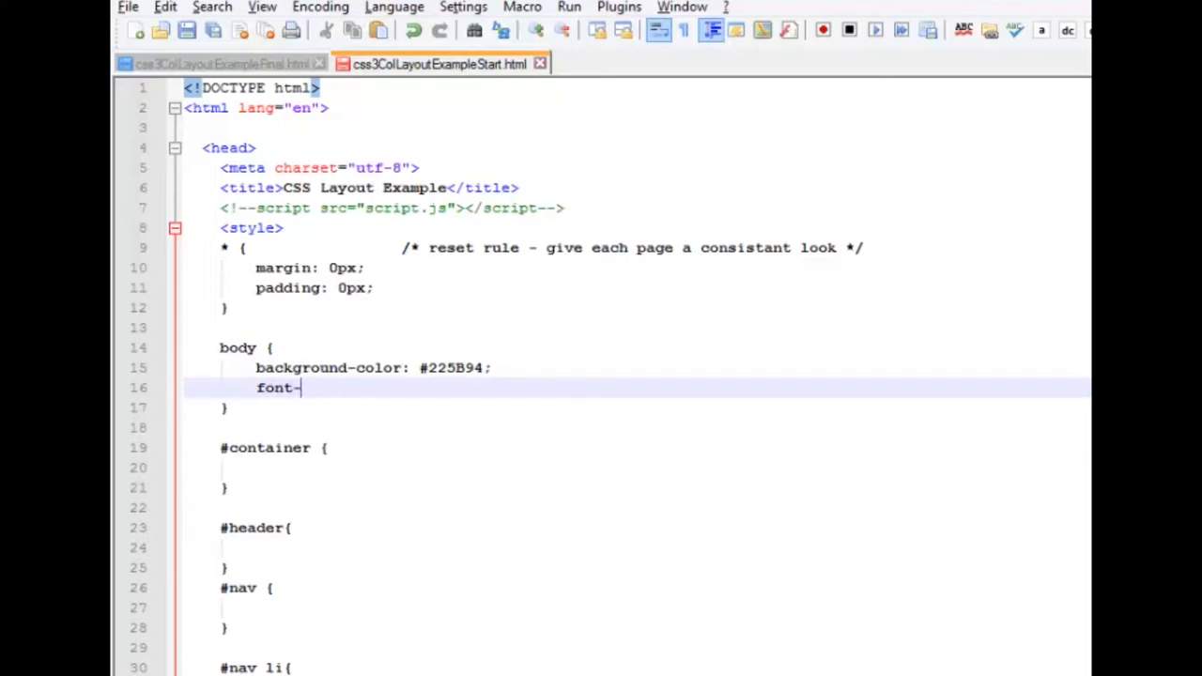
type("family:")
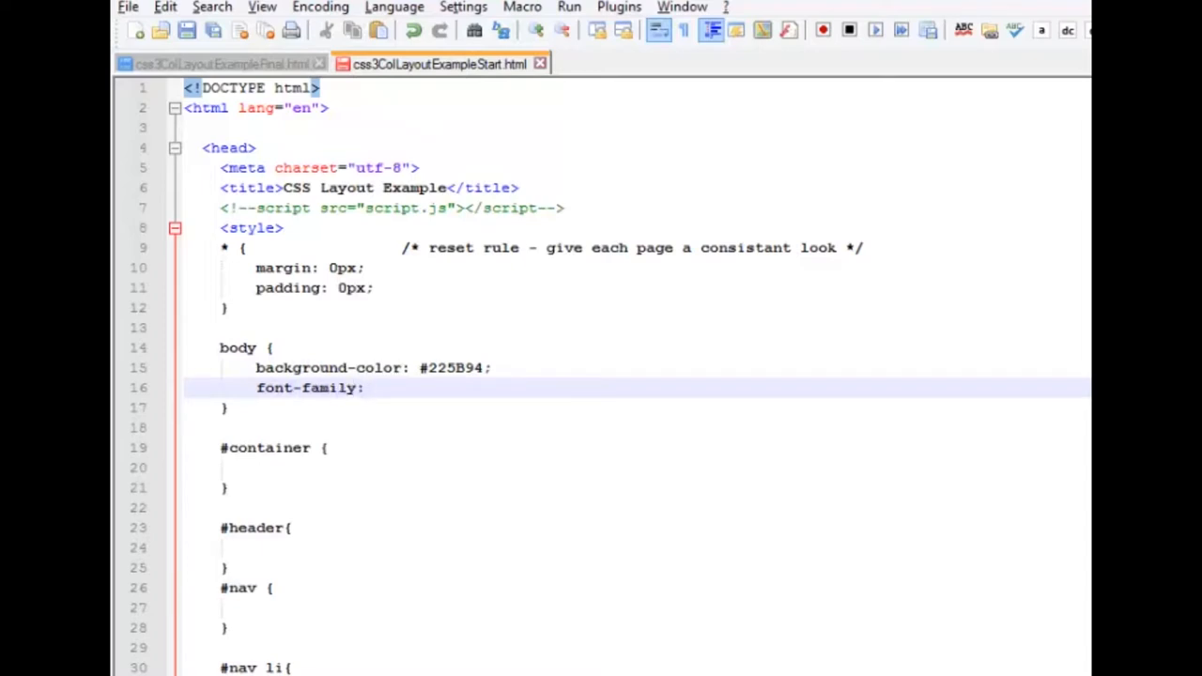
type("arial, sand")
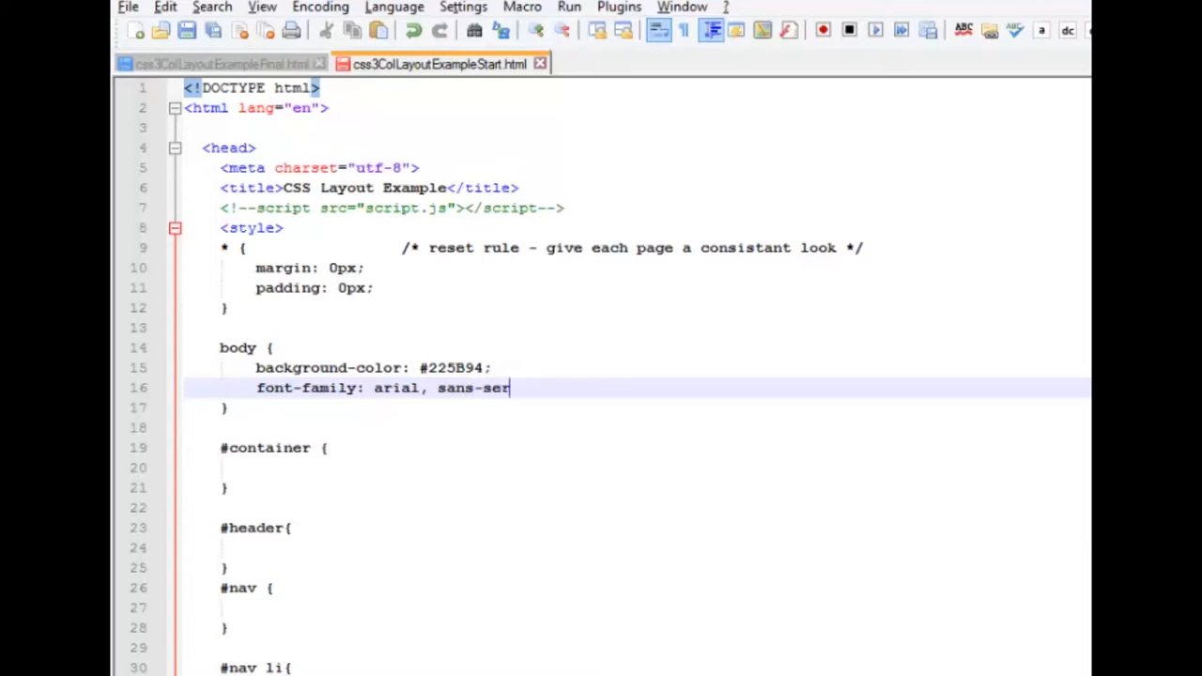
type("if")
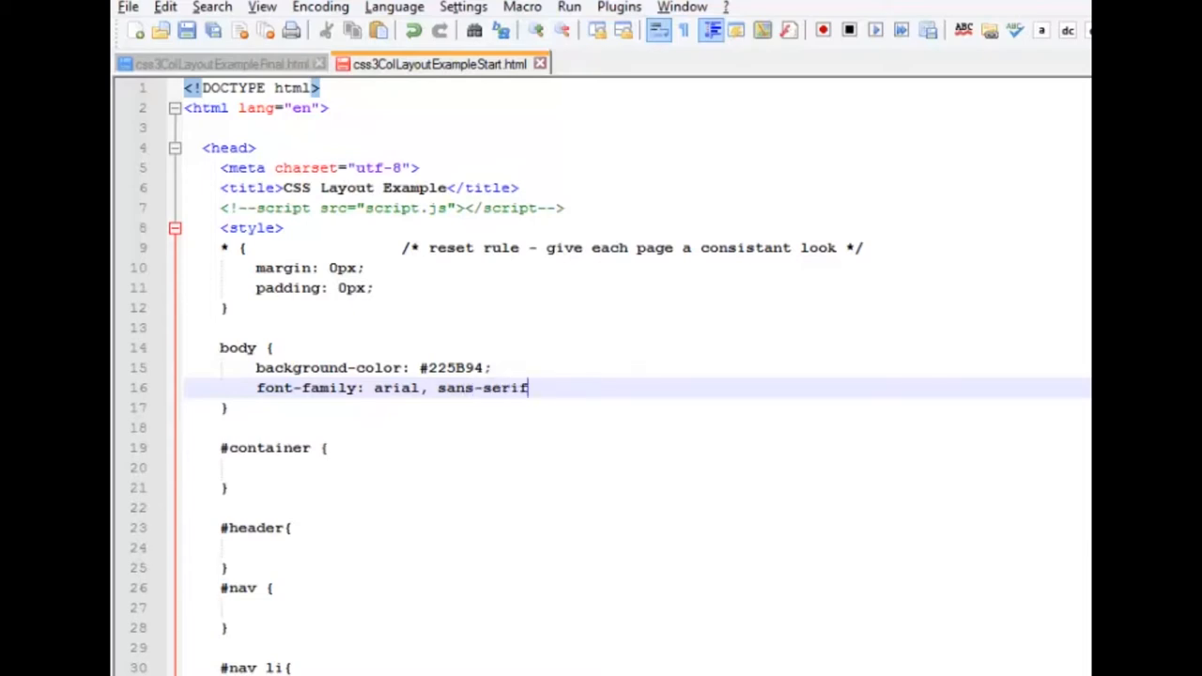
key("Enter")
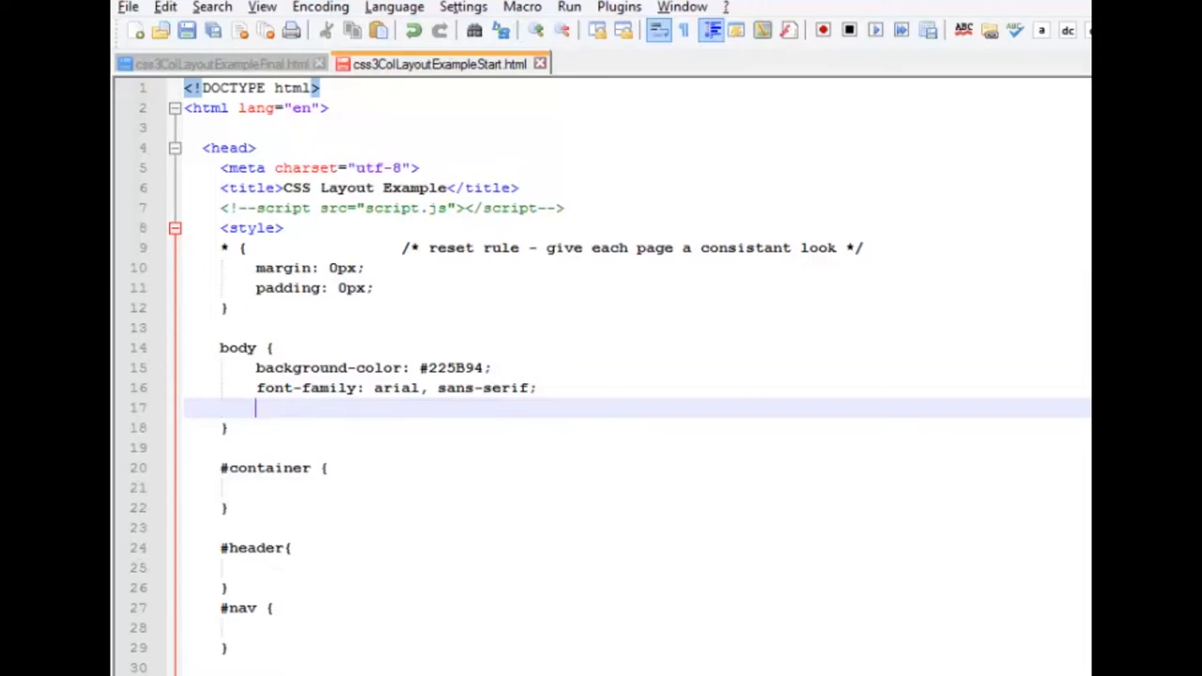
Step: Add a 1.5em line-spacing declaration to the body rule
type("line-spac")
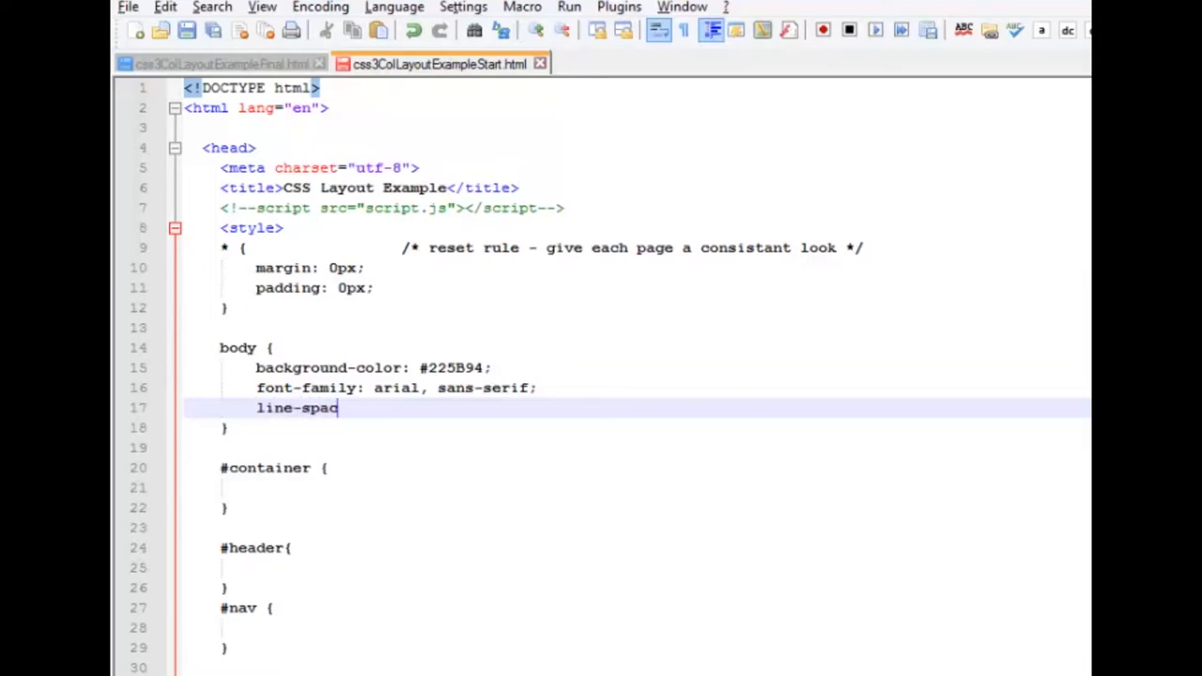
type("ing:")
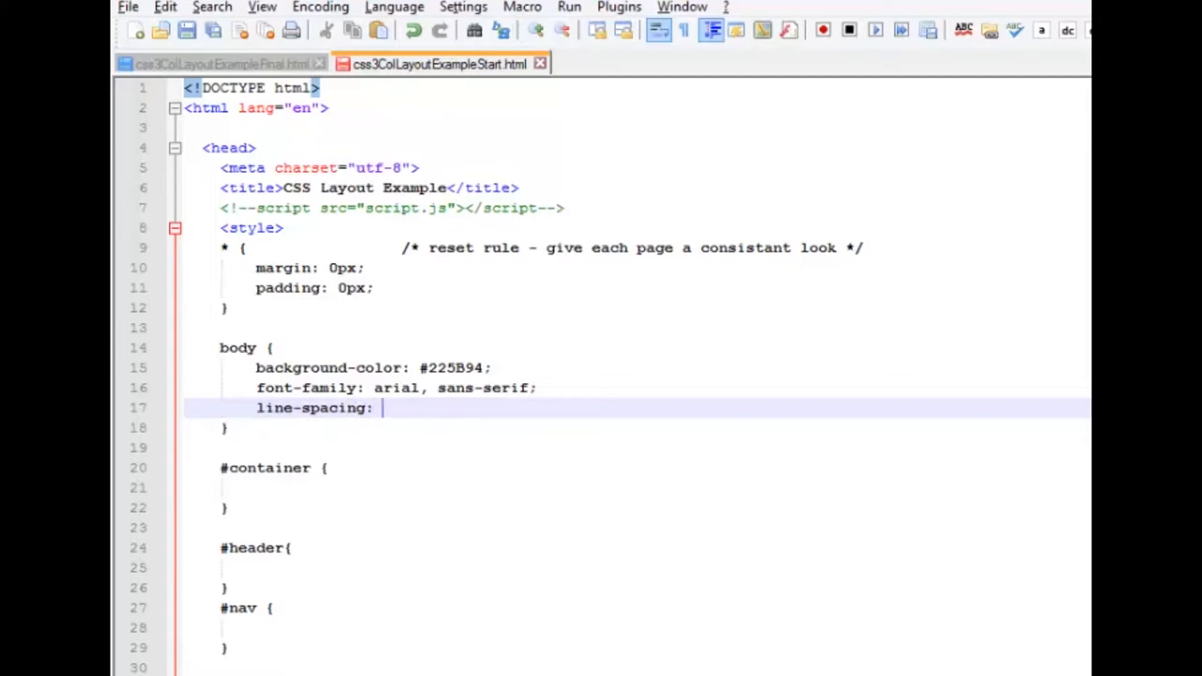
type("1.5em")
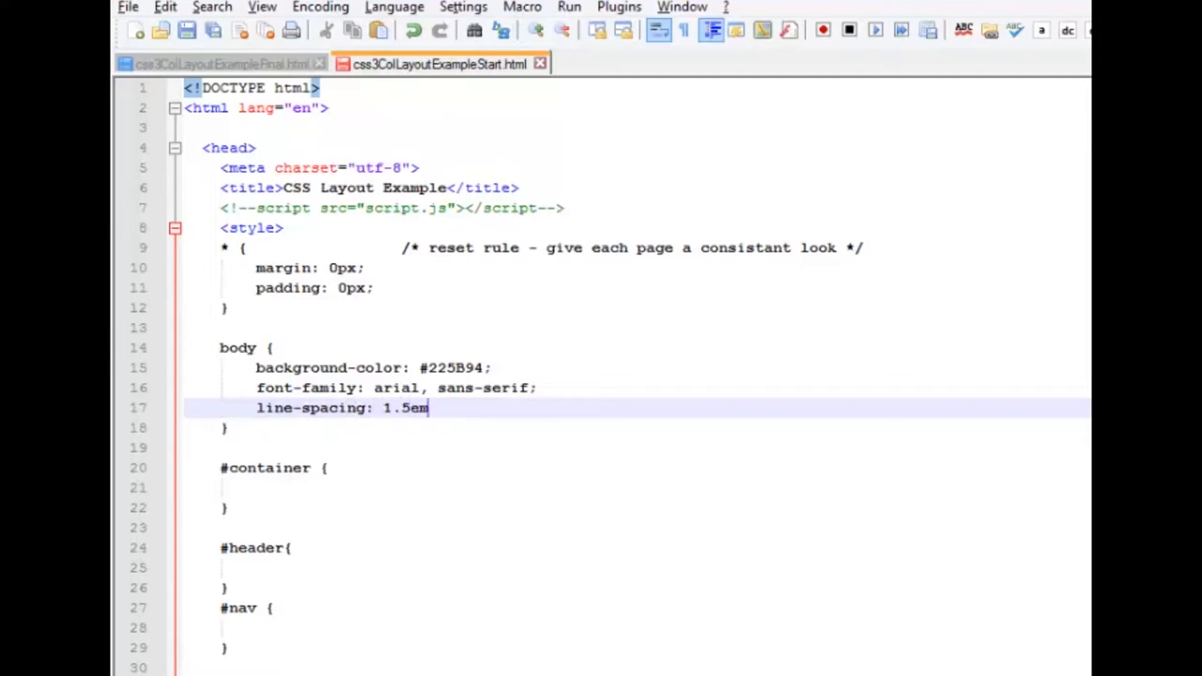
type(";")
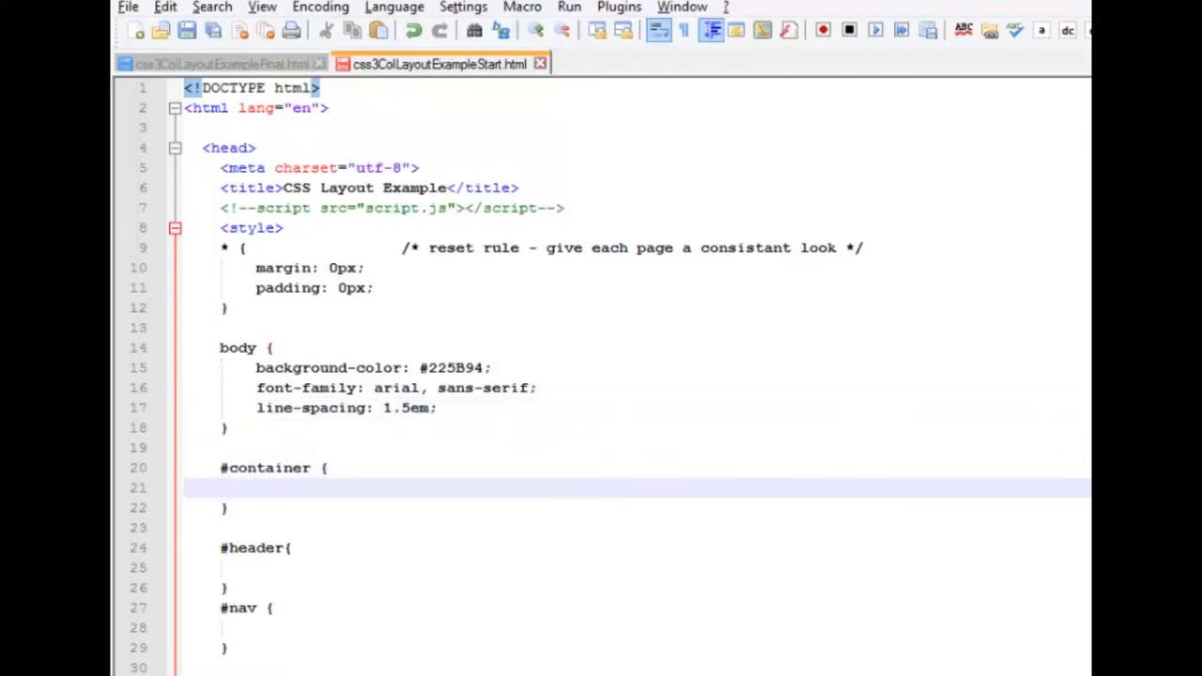
Step: Set the #container width to 950px and padding to 25px
type("widt")
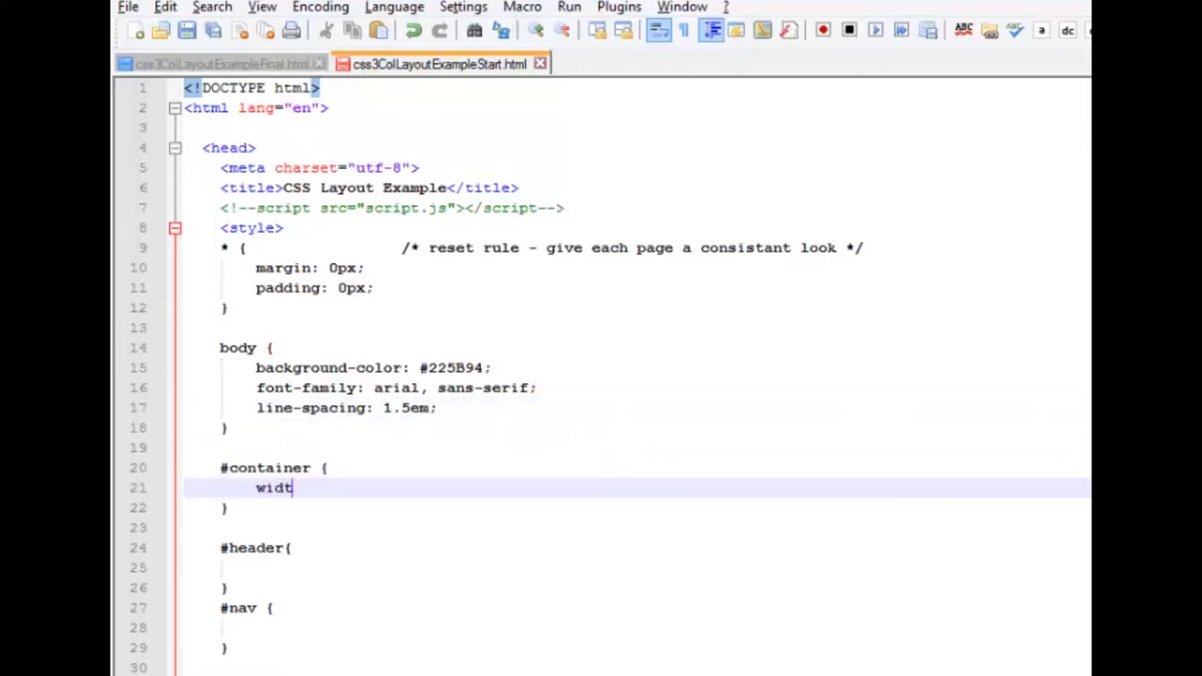
type("h: 950px;")
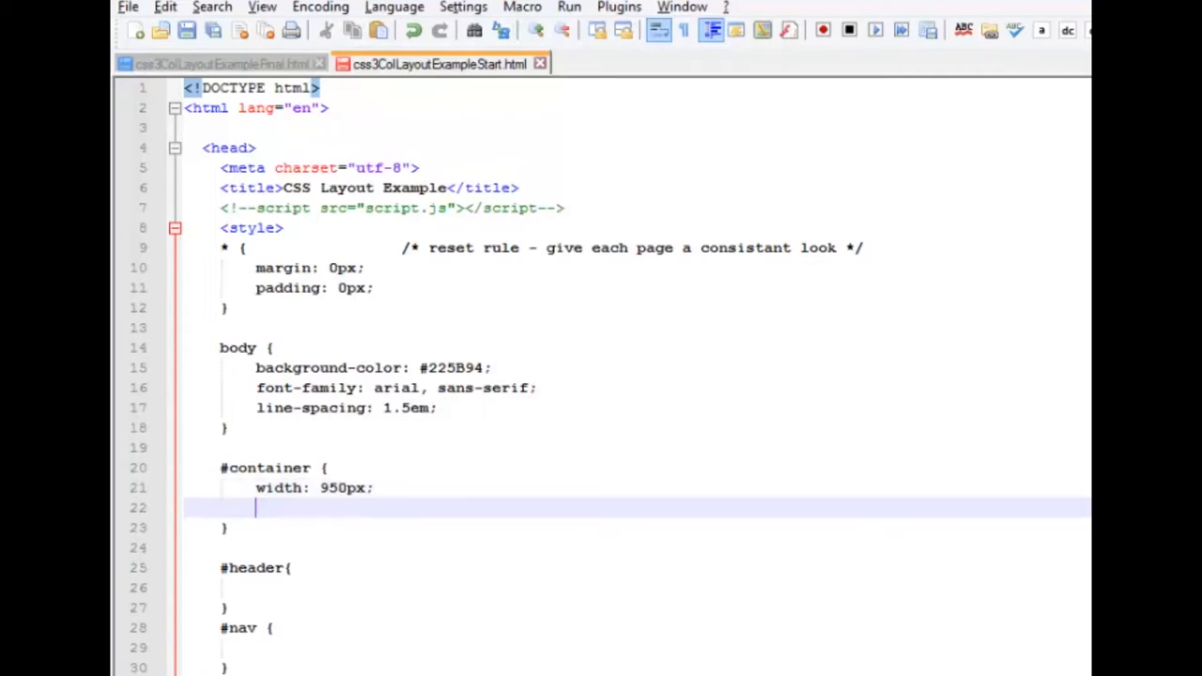
type("pa")
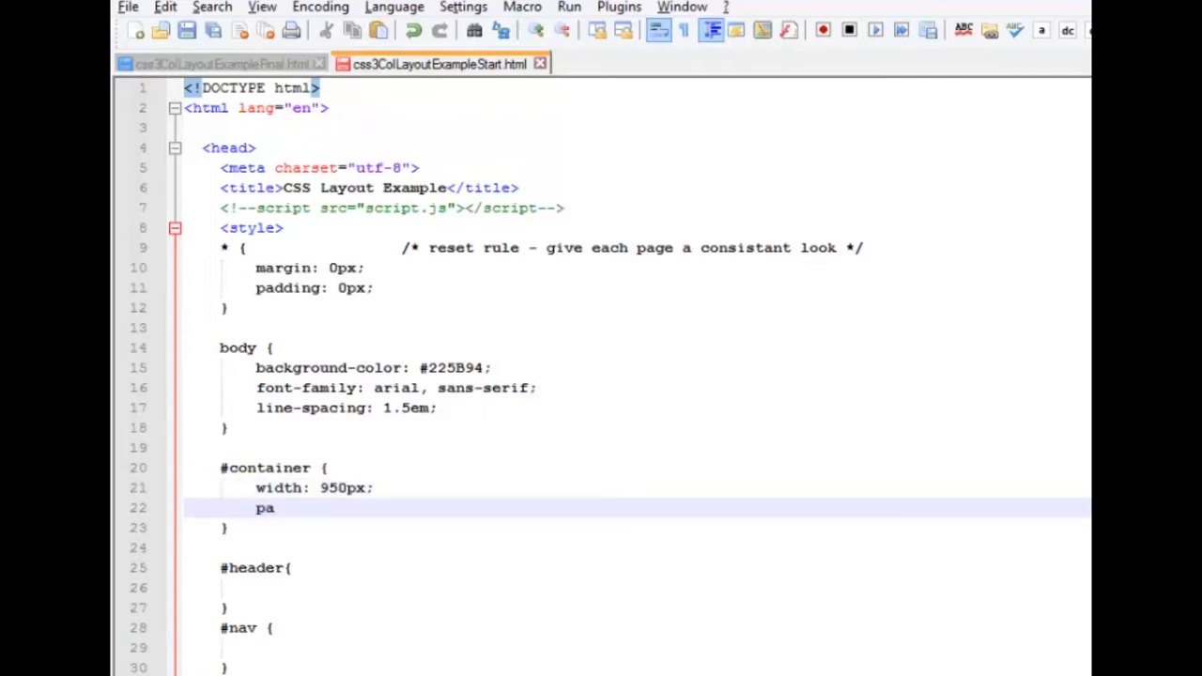
type("dding: 2")
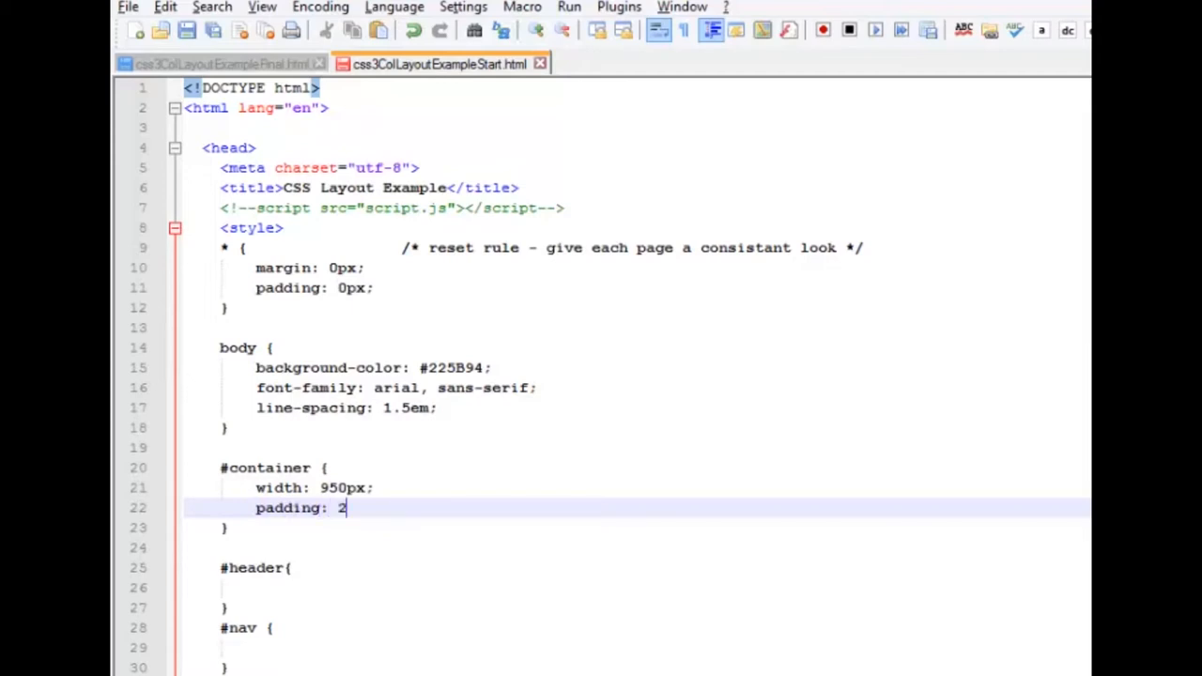
type("5px;")
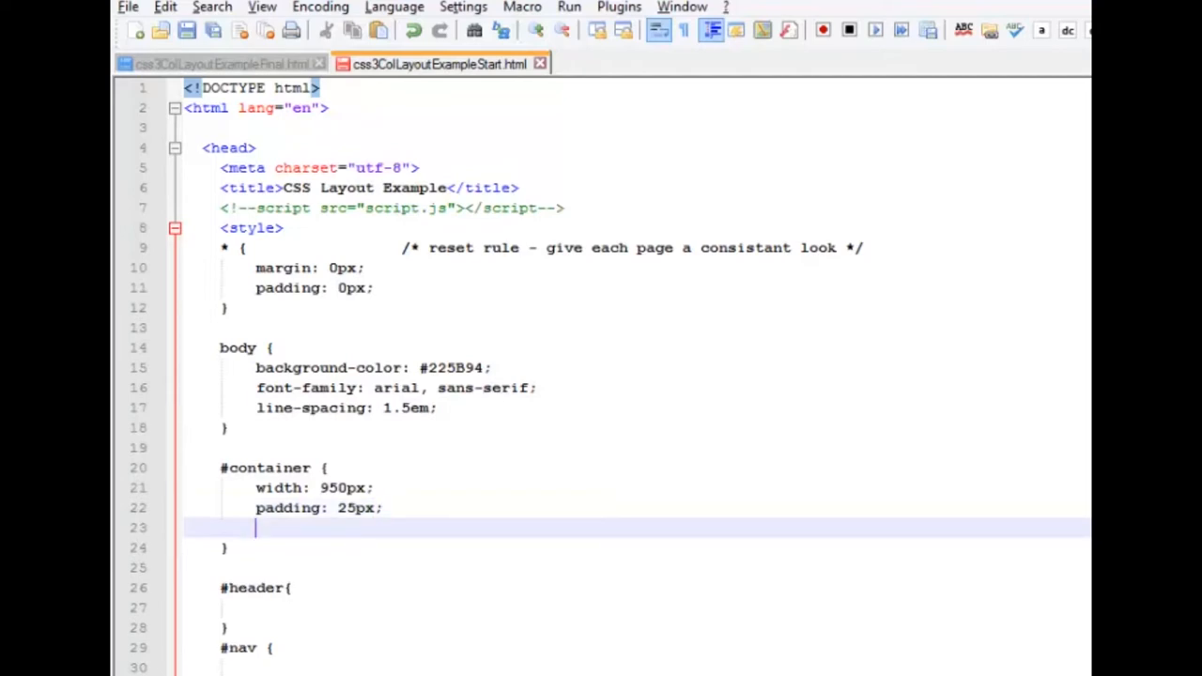
Step: Add a white background-color and a 0 auto margin to #container
type("backg")
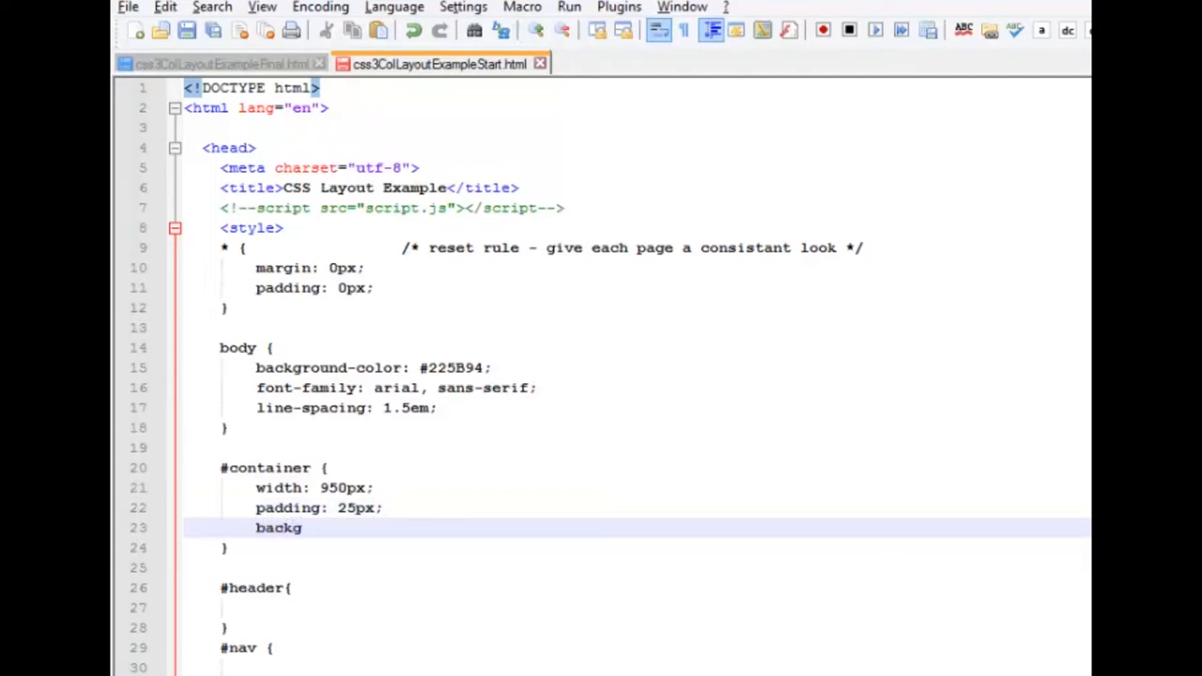
type("round-co")
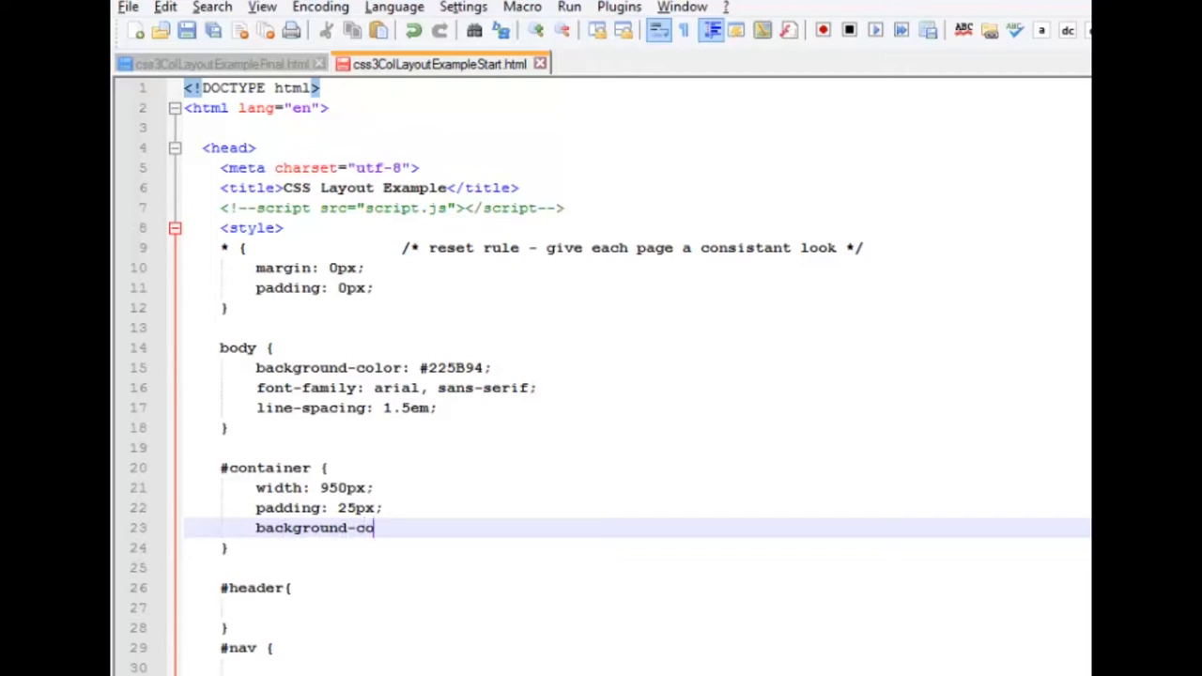
type("lor: white;")
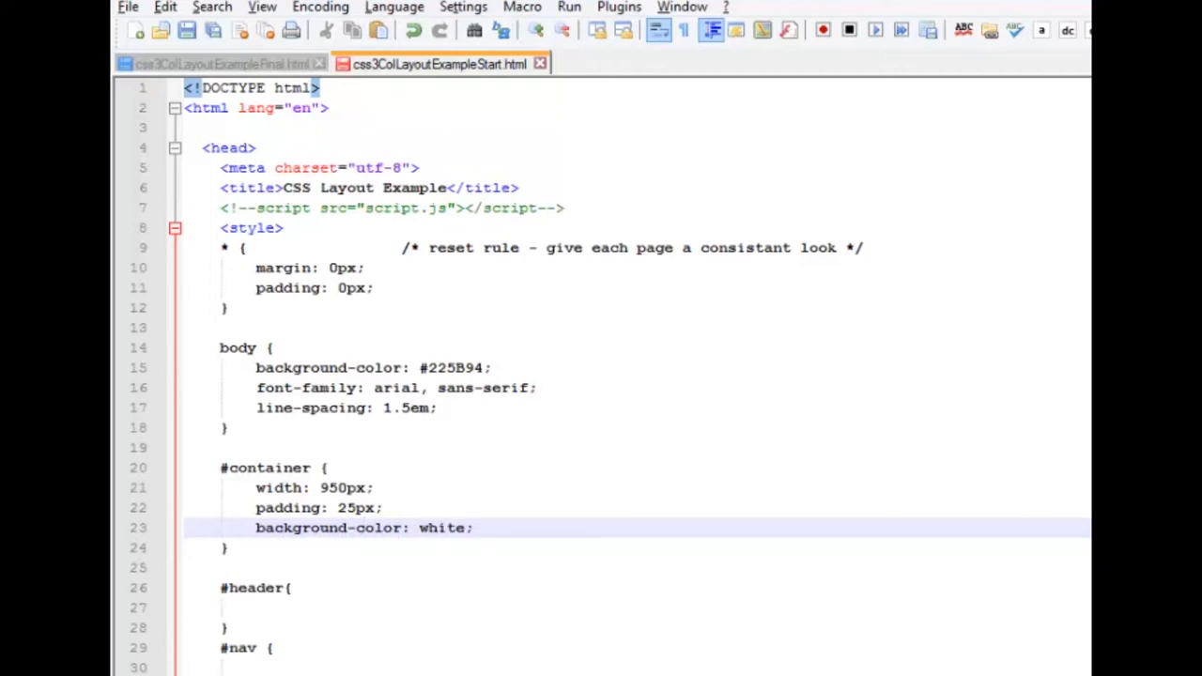
mouse_move(679, 473)
type("margi")
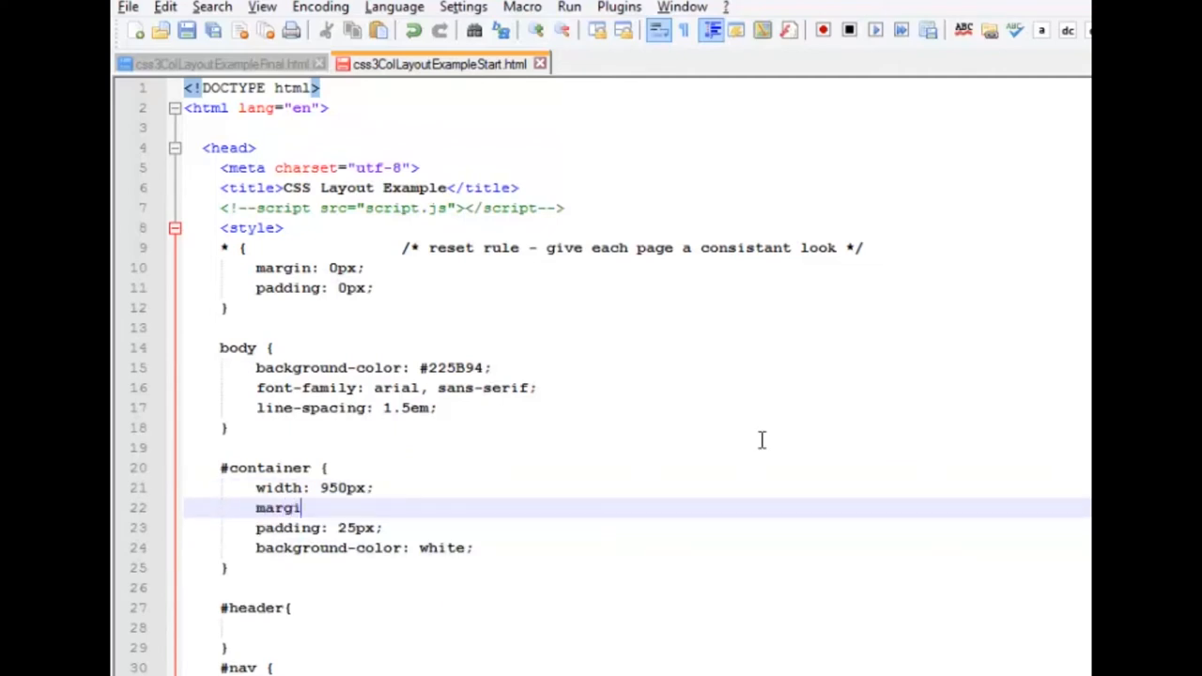
type("n:")
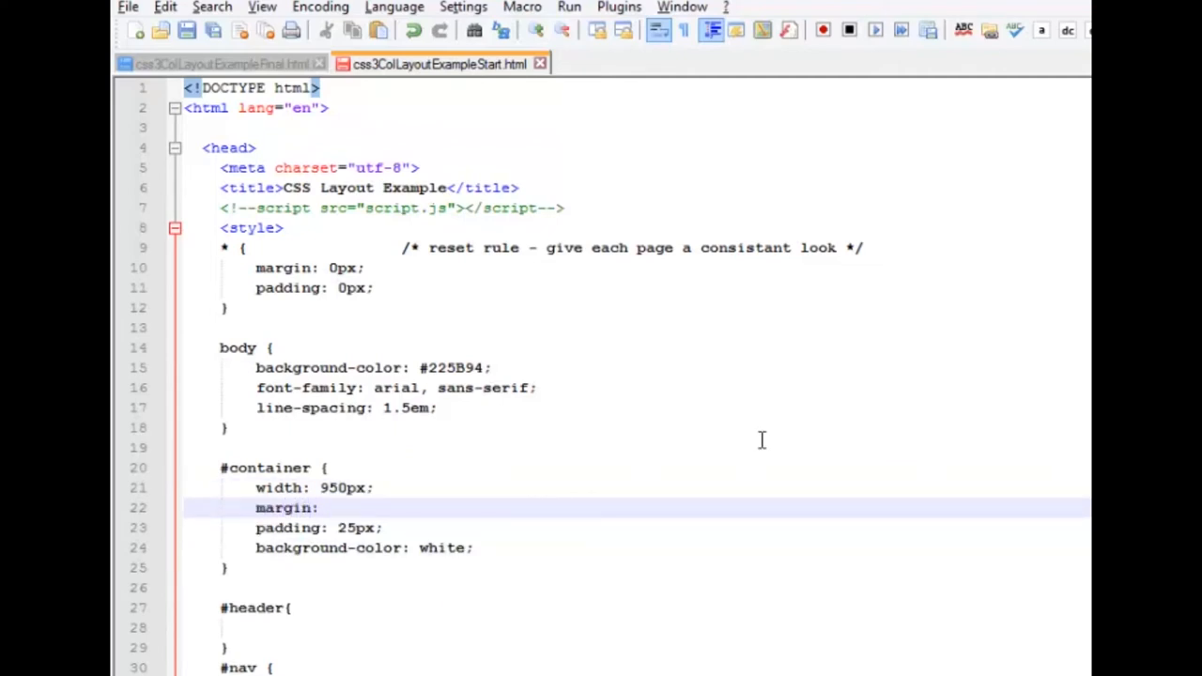
type("0 auto;")
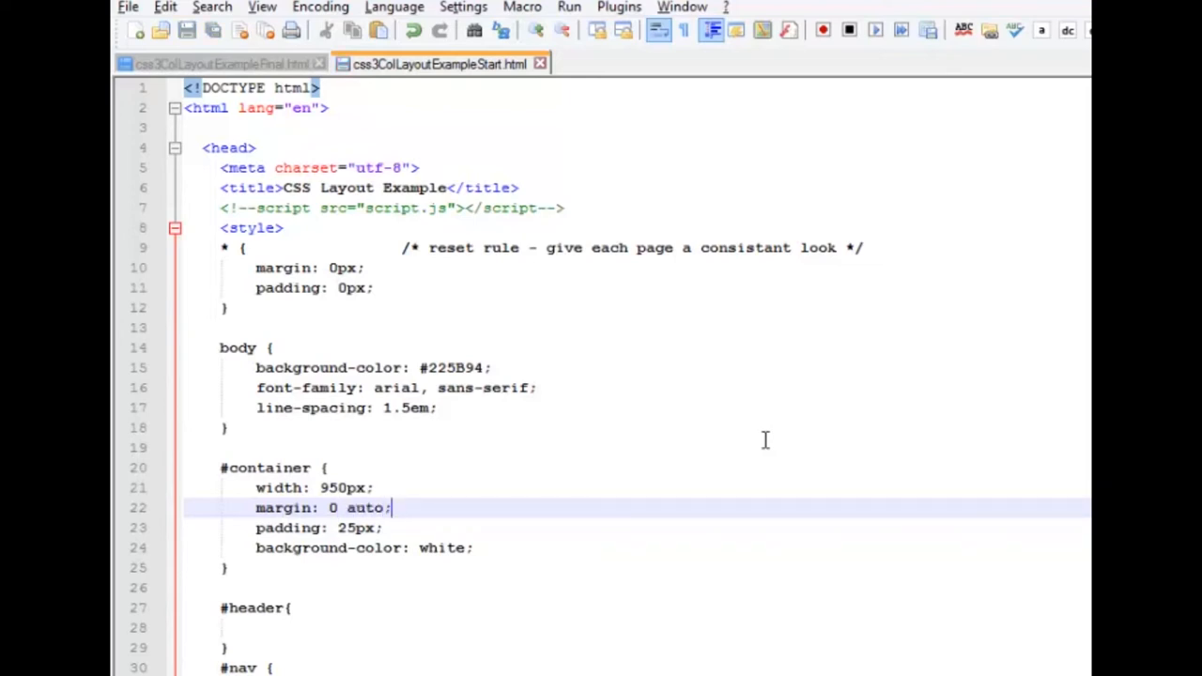
Step: Launch the saved page in Firefox from the Run menu
left_click(408, 62)
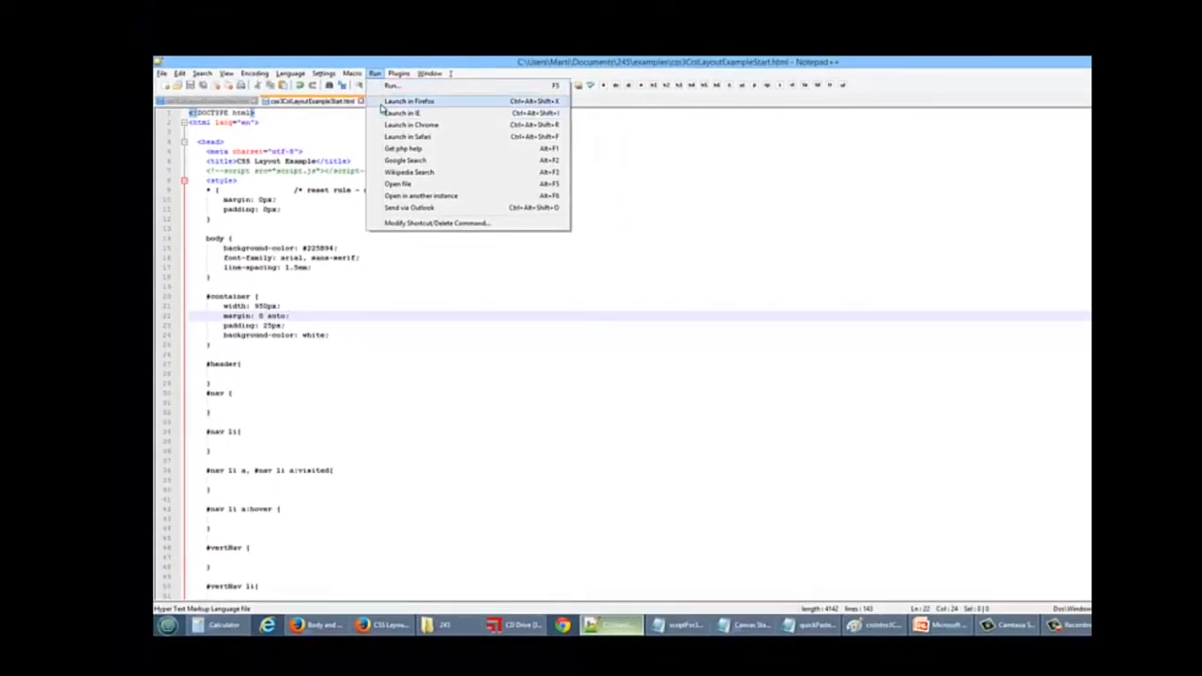
left_click(408, 102)
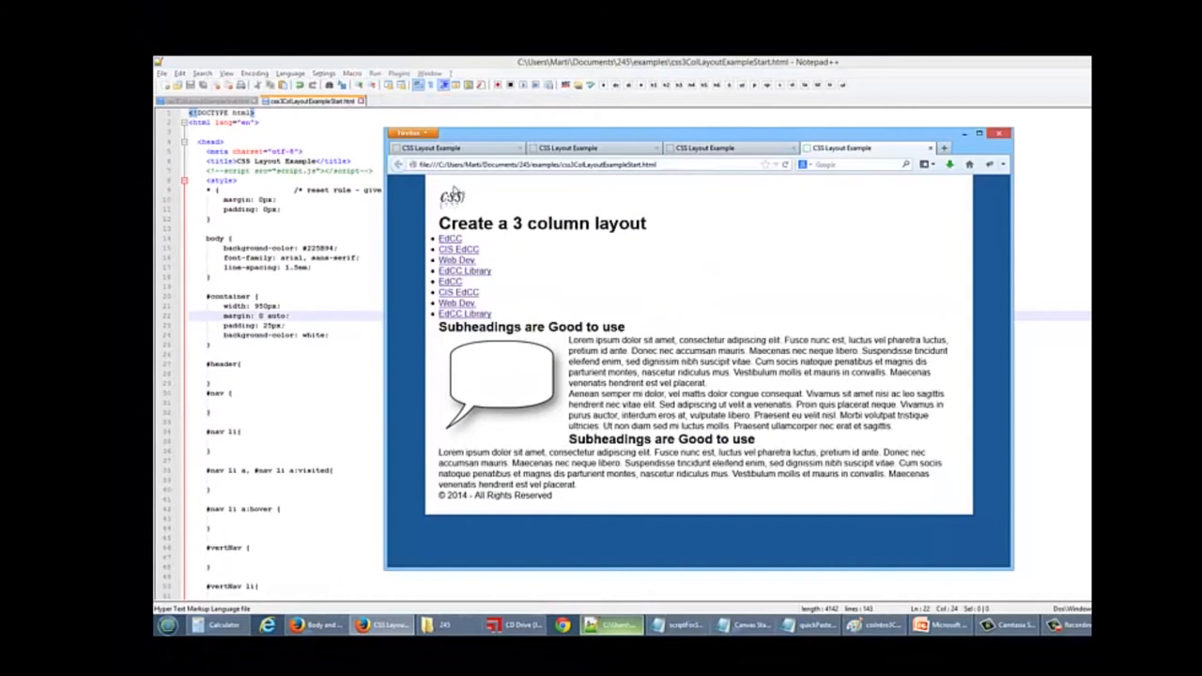
mouse_move(993, 579)
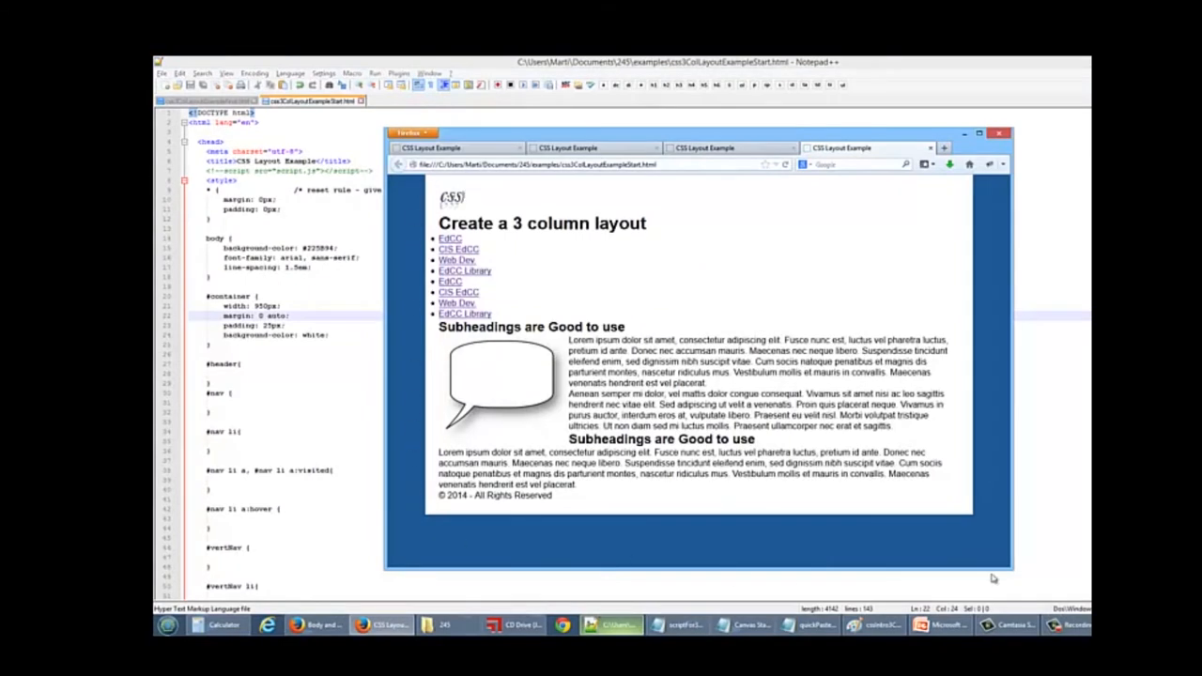
mouse_move(495, 450)
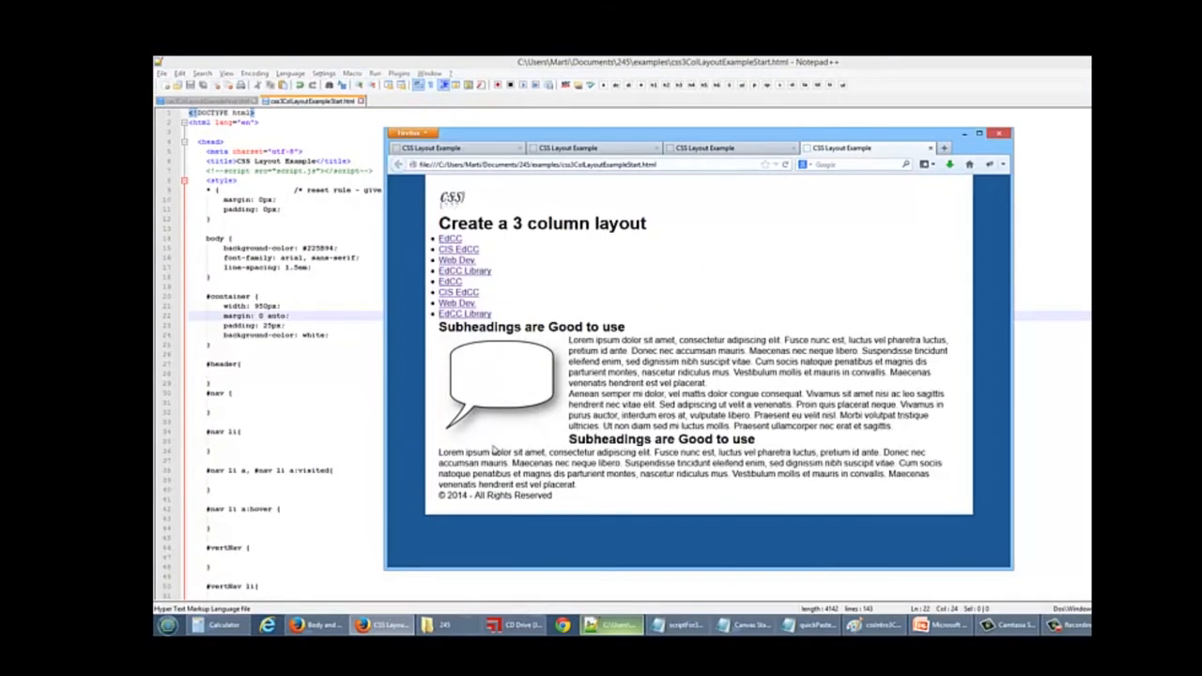
mouse_move(908, 217)
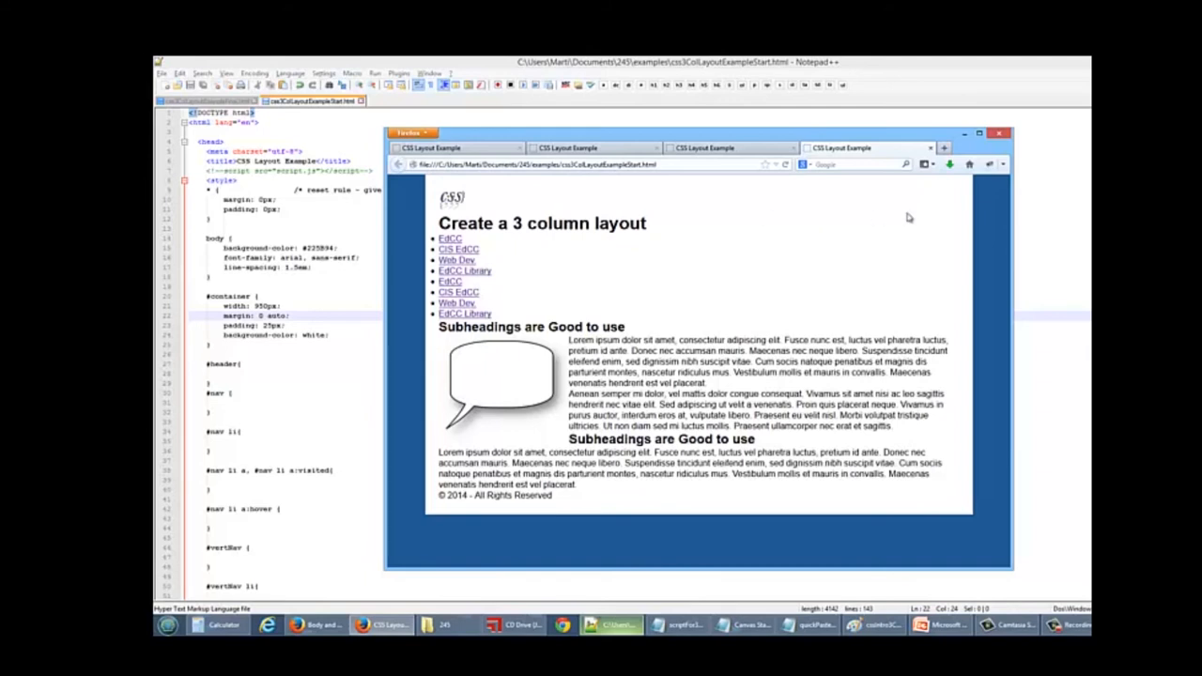
mouse_move(1068, 225)
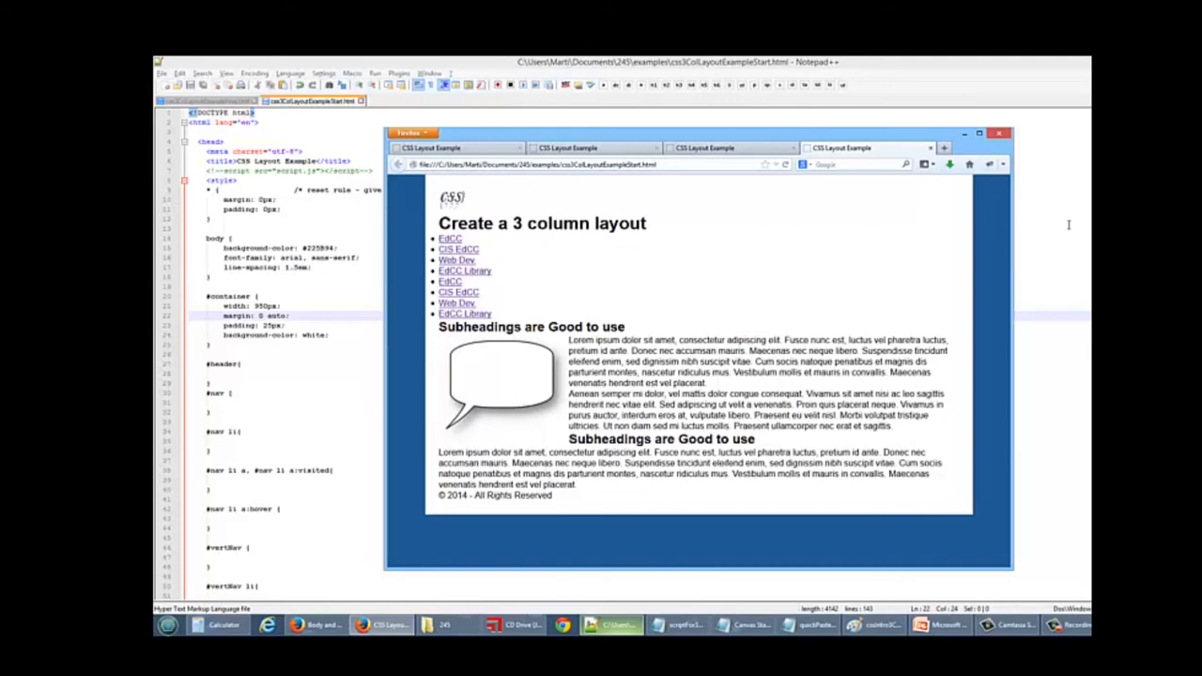